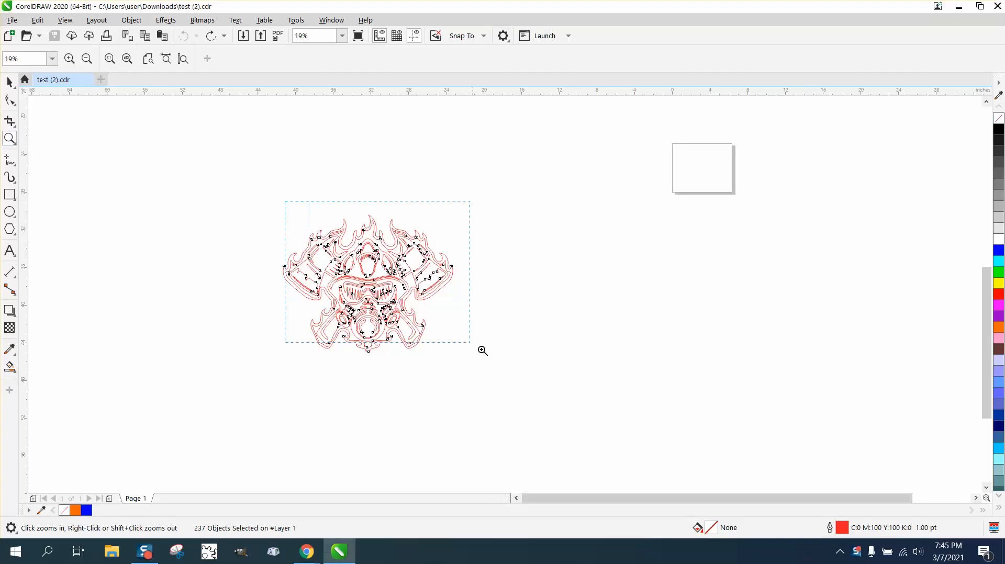
- Resize the page to 48 × 48 inches and move the 237-object emblem onto it
left_click(482, 350)
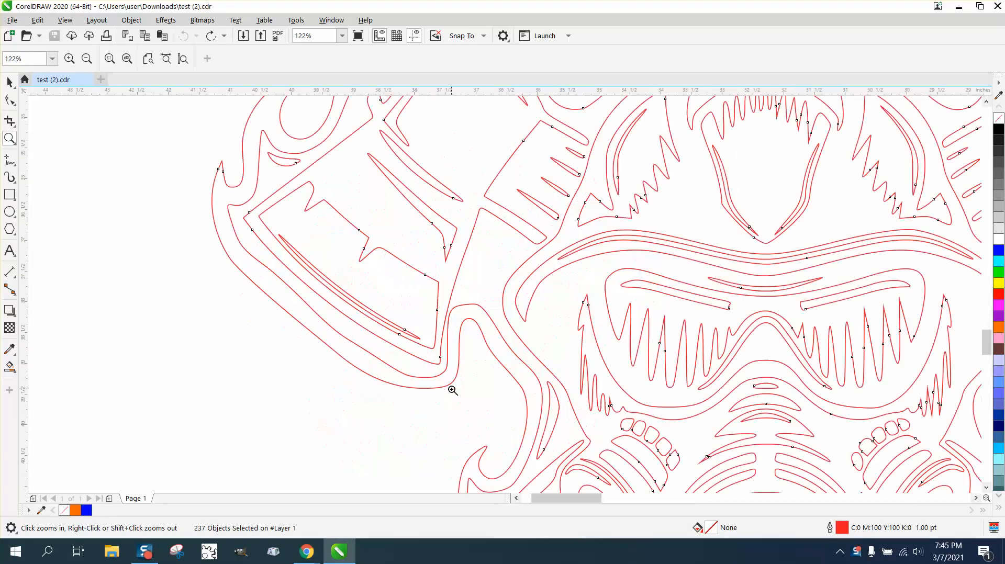
left_click(452, 390)
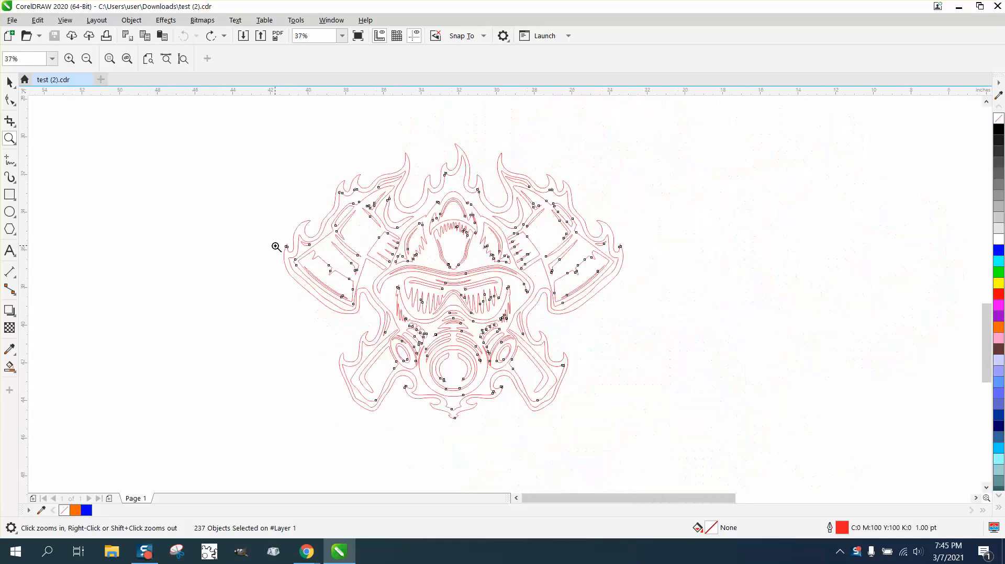
left_click(9, 82)
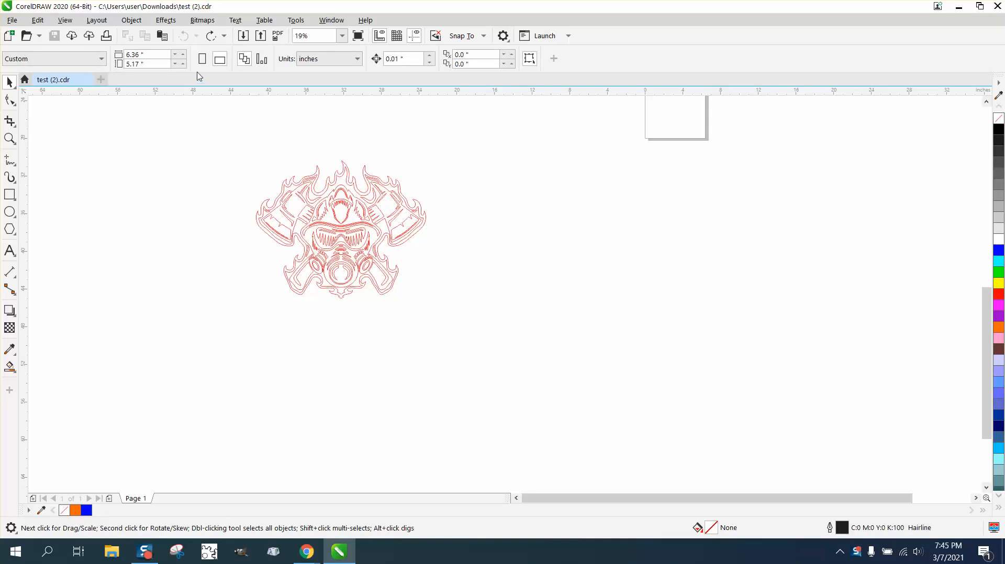
mouse_move(154, 56)
type("48")
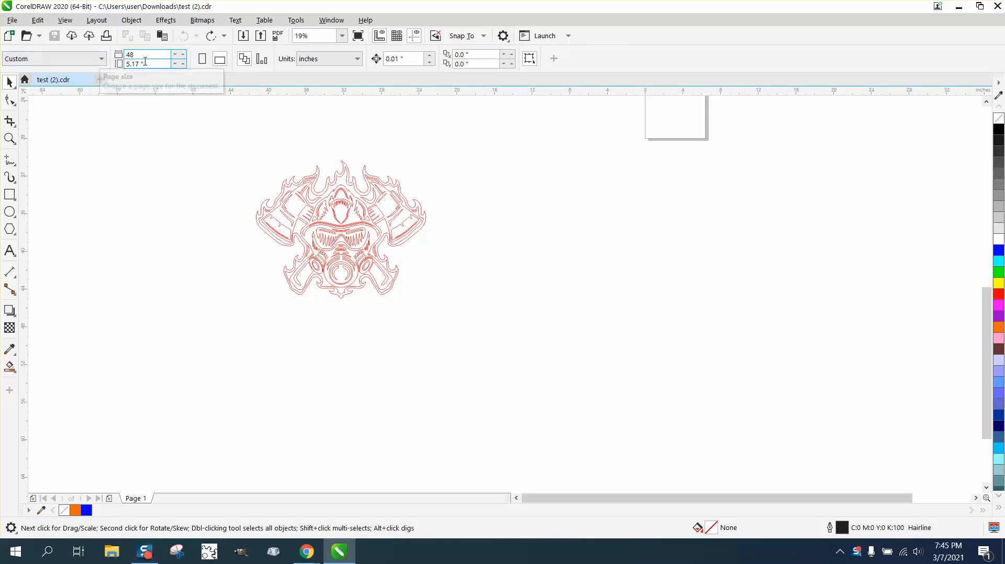
key("Return")
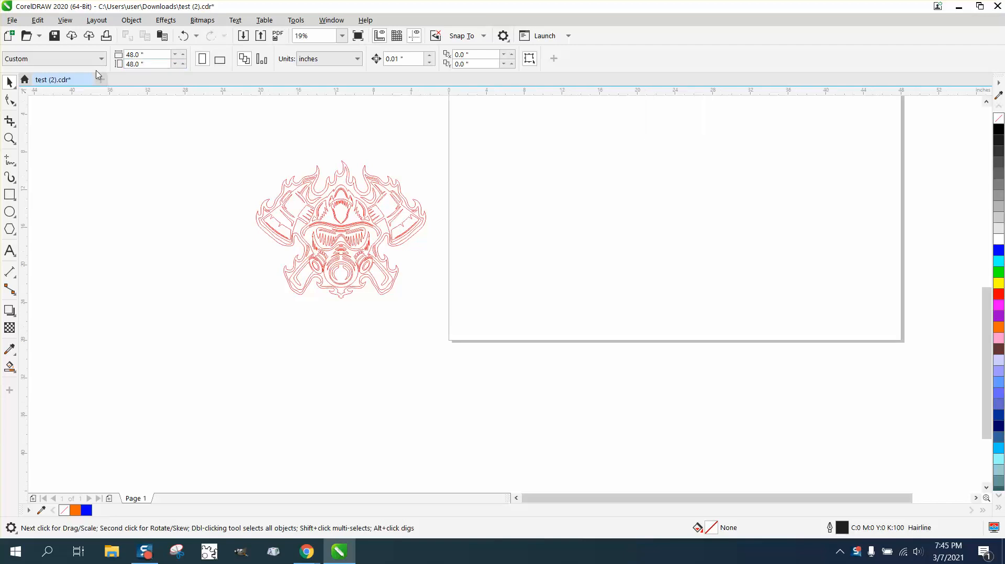
scroll("down", 3)
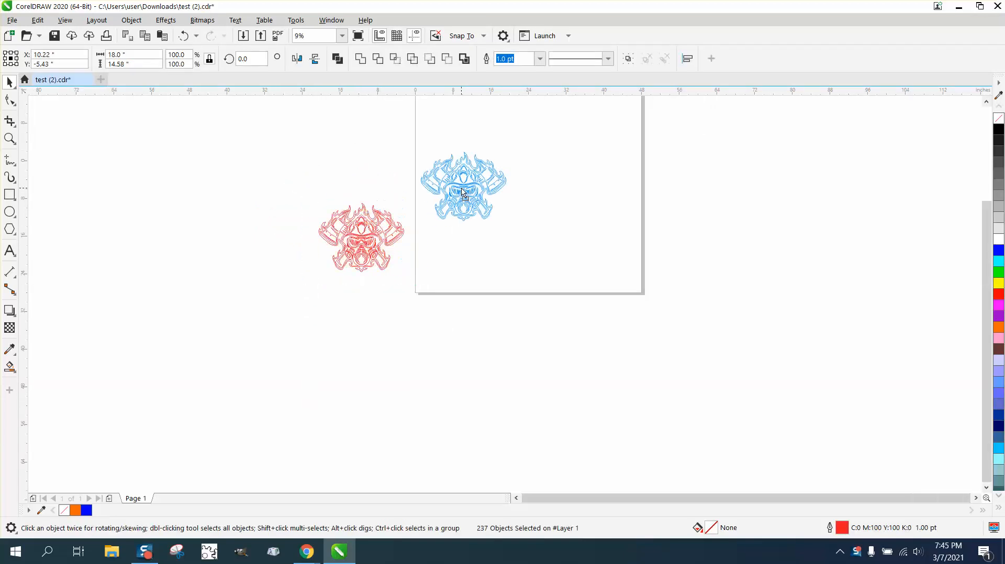
left_click(9, 139)
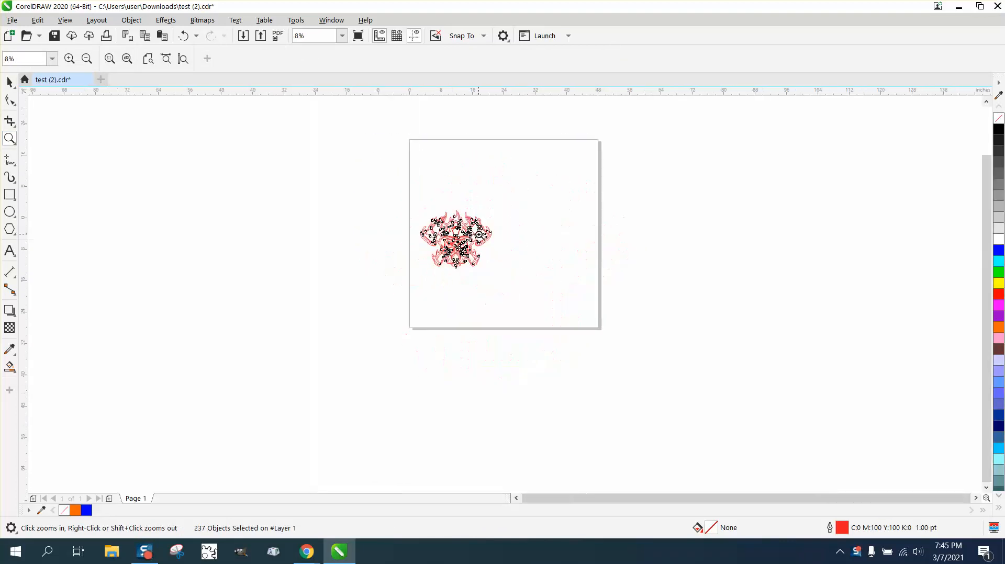
mouse_move(407, 199)
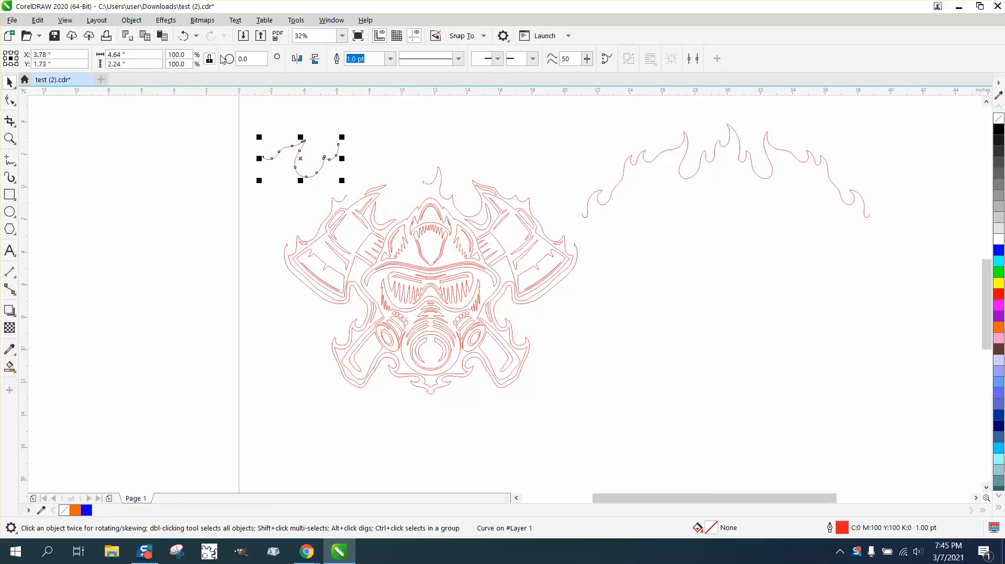
left_click(183, 35)
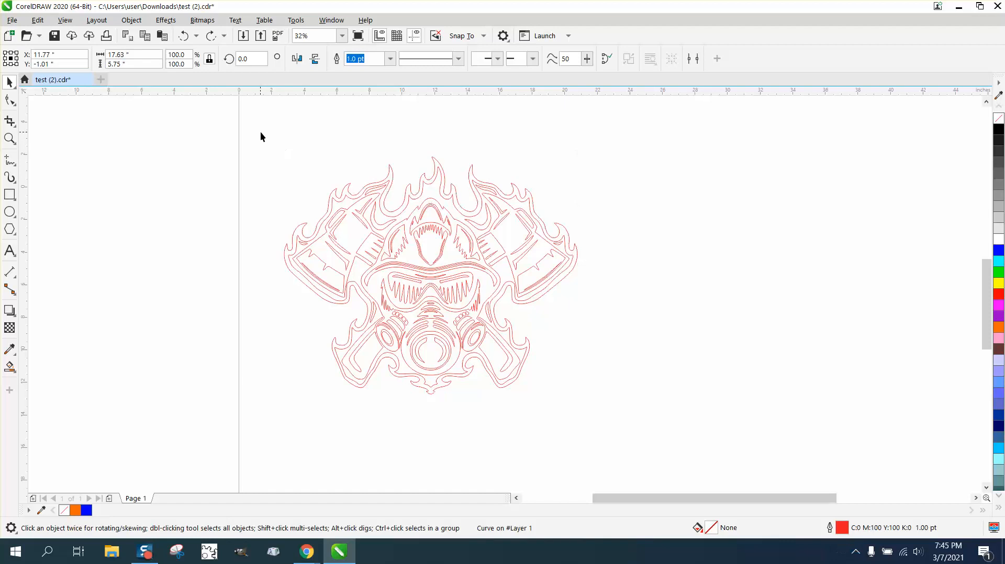
left_click(10, 101)
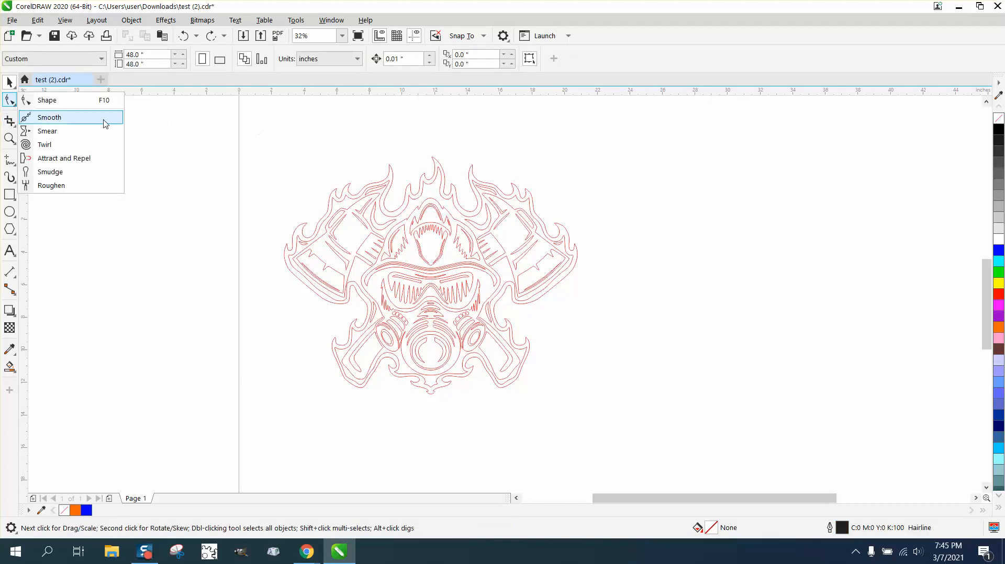
- Marquee-select all 237 emblem curves with the Shape tool to expose their nodes
left_click(9, 84)
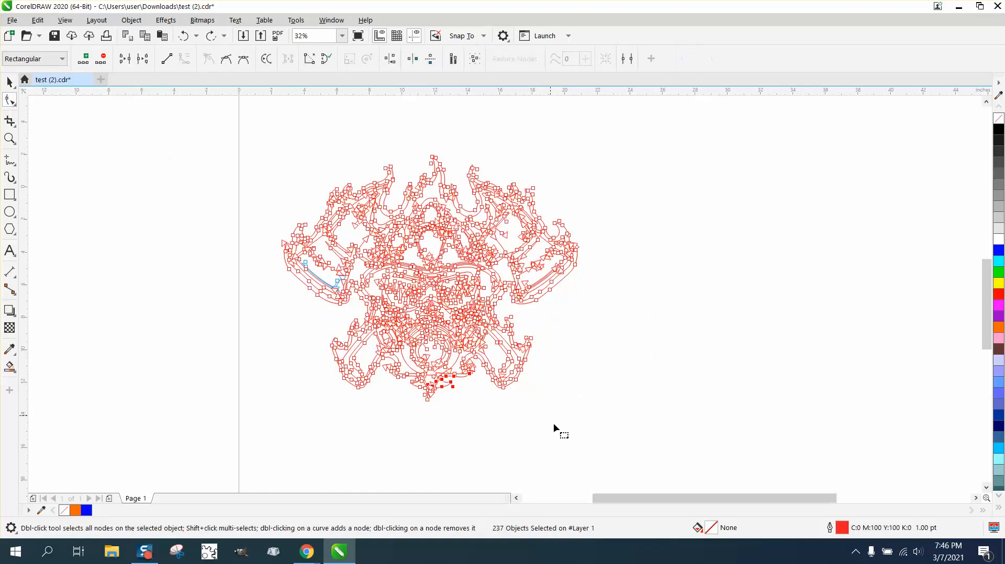
mouse_move(519, 538)
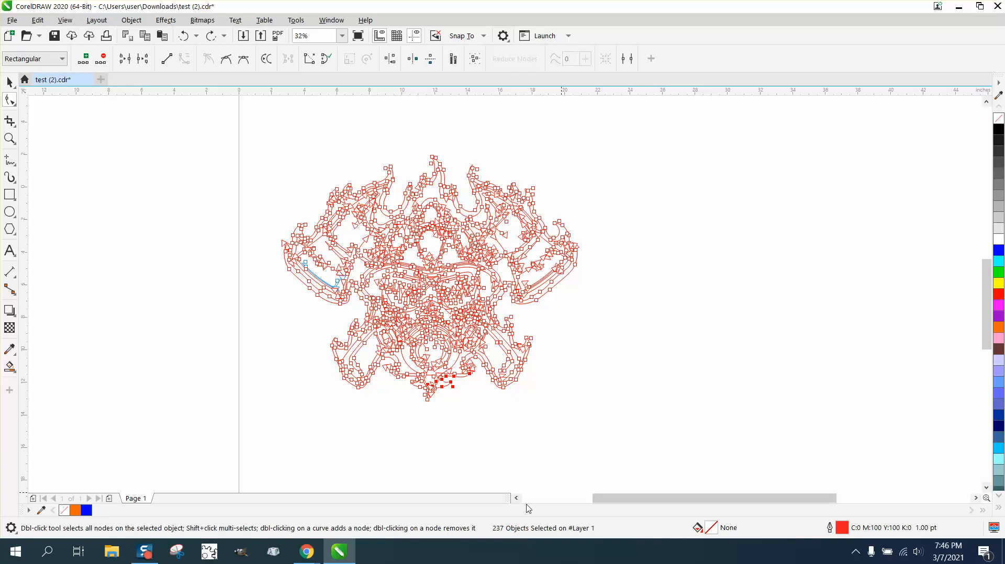
left_click(330, 20)
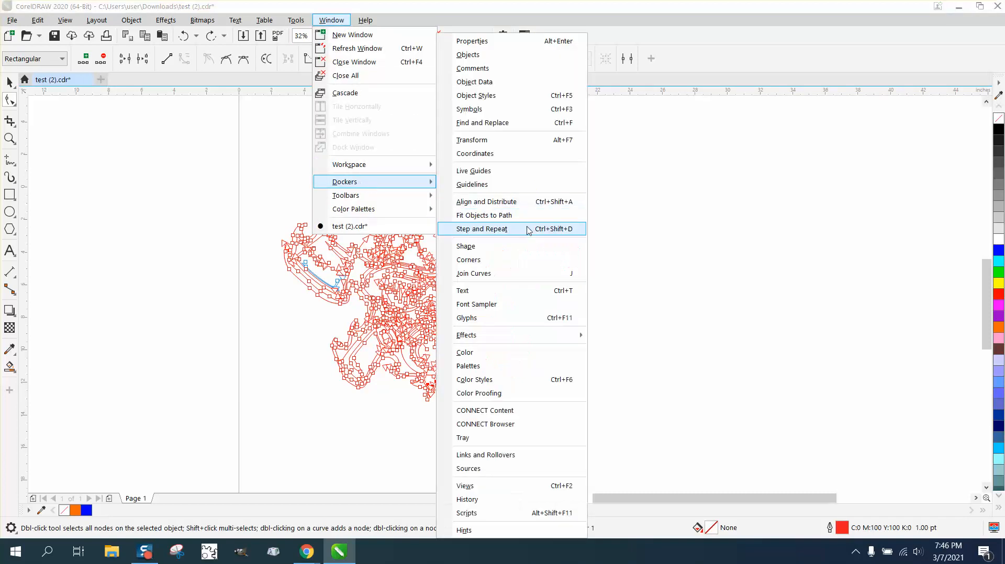
- Apply Join Curves (Chamfer, 0.1-inch gap) to all nodes, merging 237 objects into 92
left_click(473, 273)
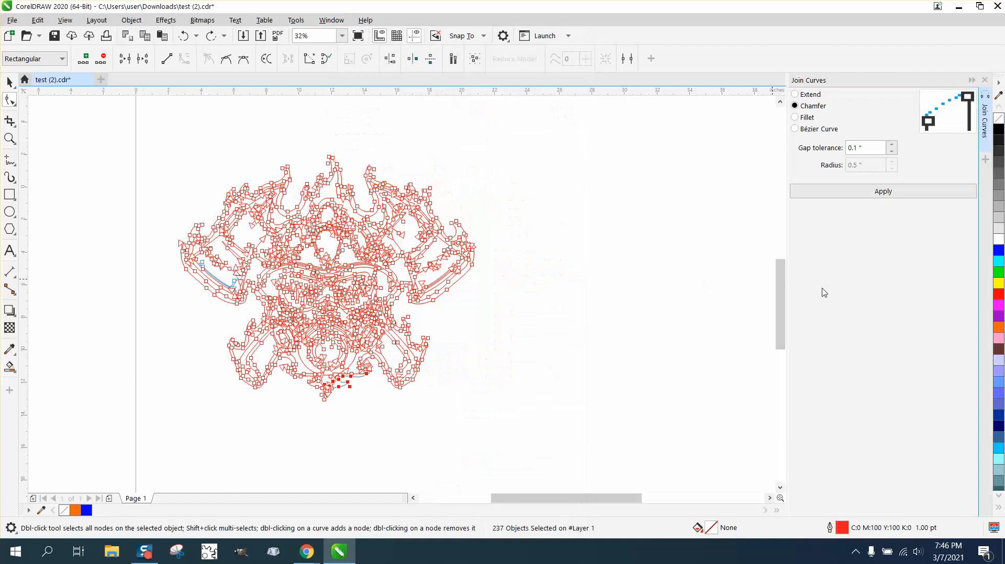
mouse_move(881, 201)
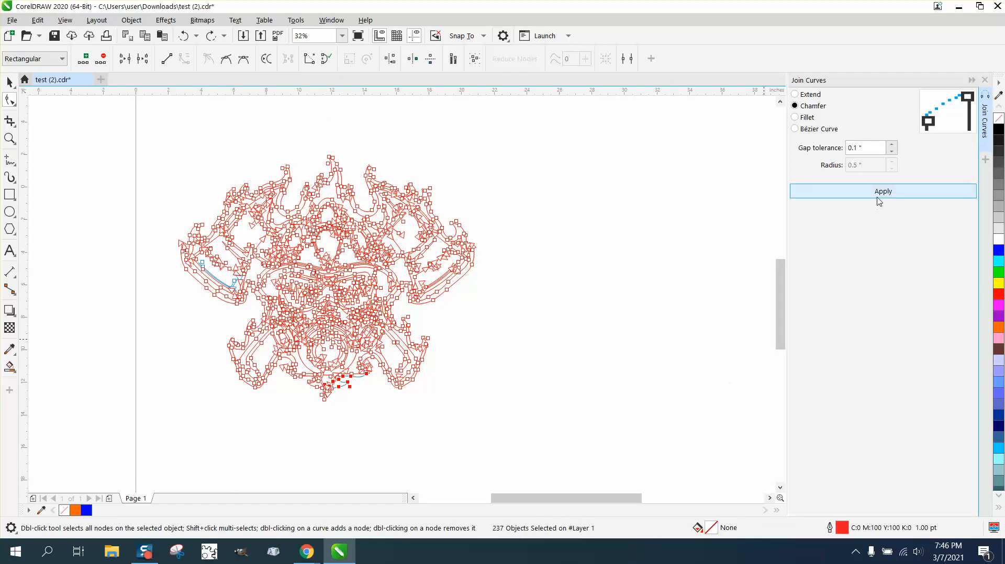
mouse_move(893, 198)
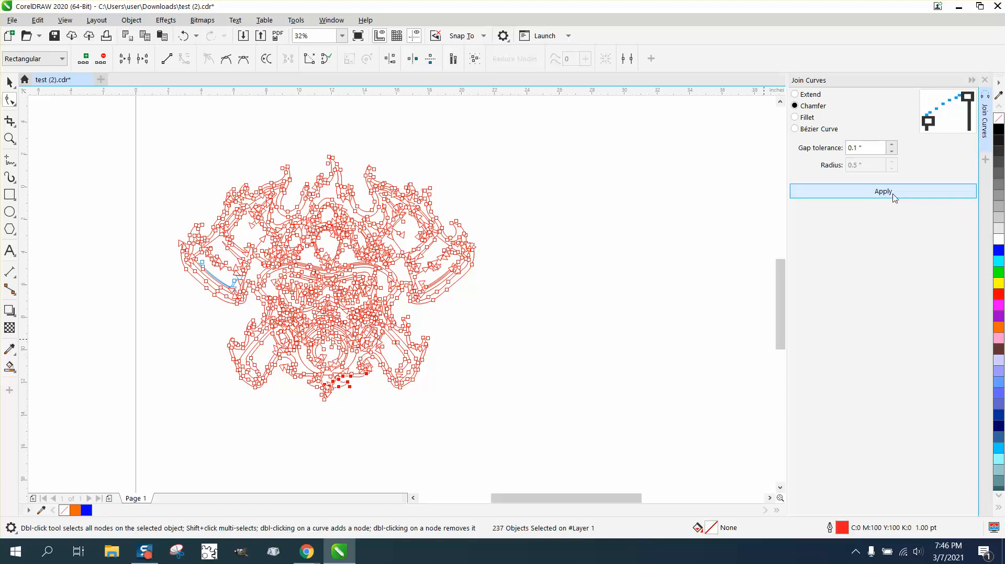
mouse_move(163, 178)
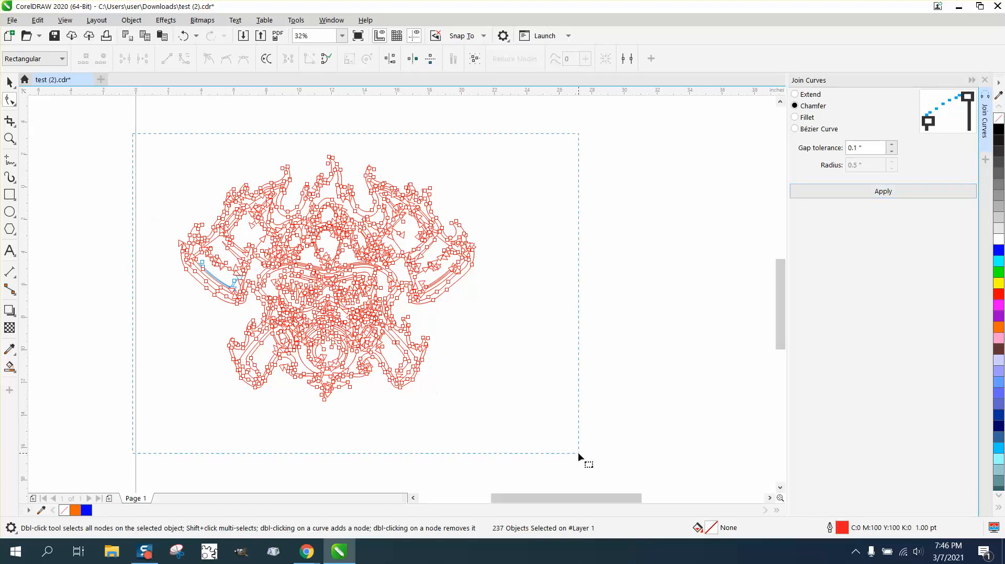
left_click(882, 191)
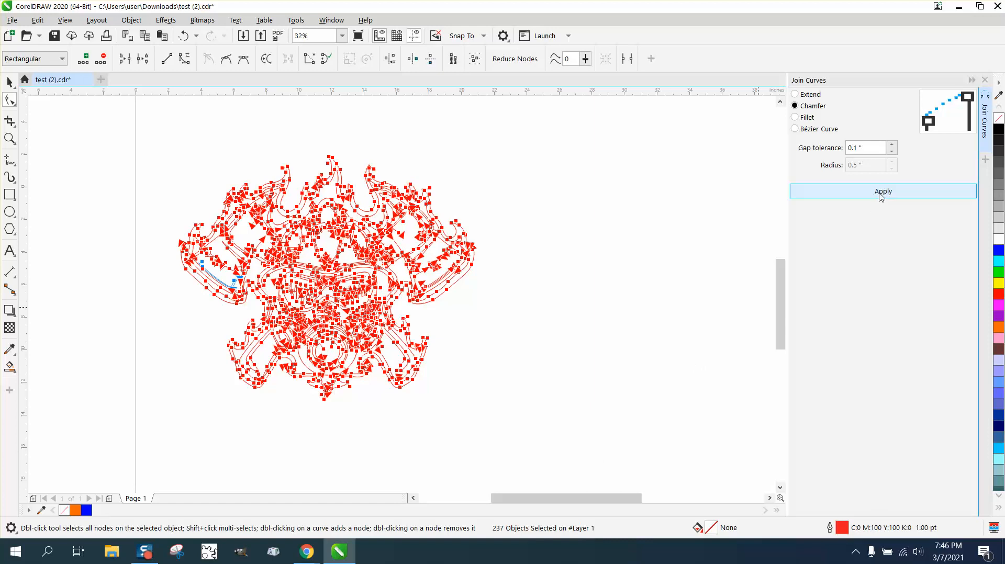
left_click(882, 191)
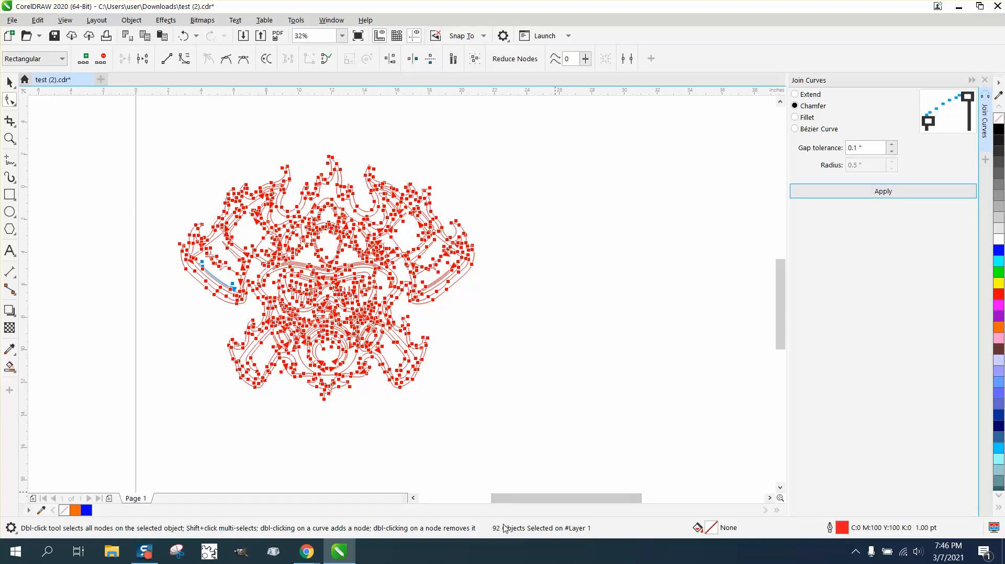
mouse_move(585, 243)
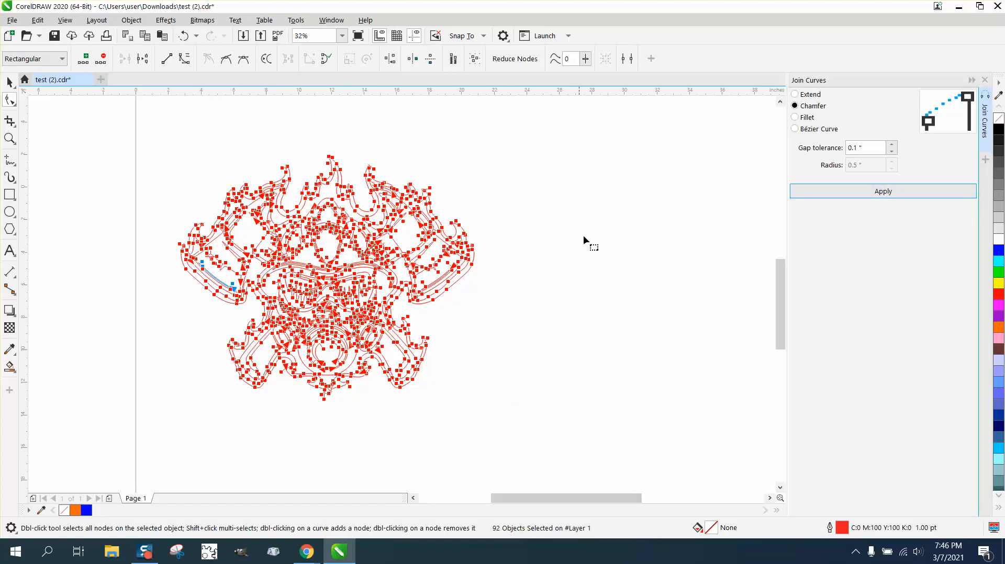
- Undo the curve join to restore the 237 separate objects
left_click(567, 59)
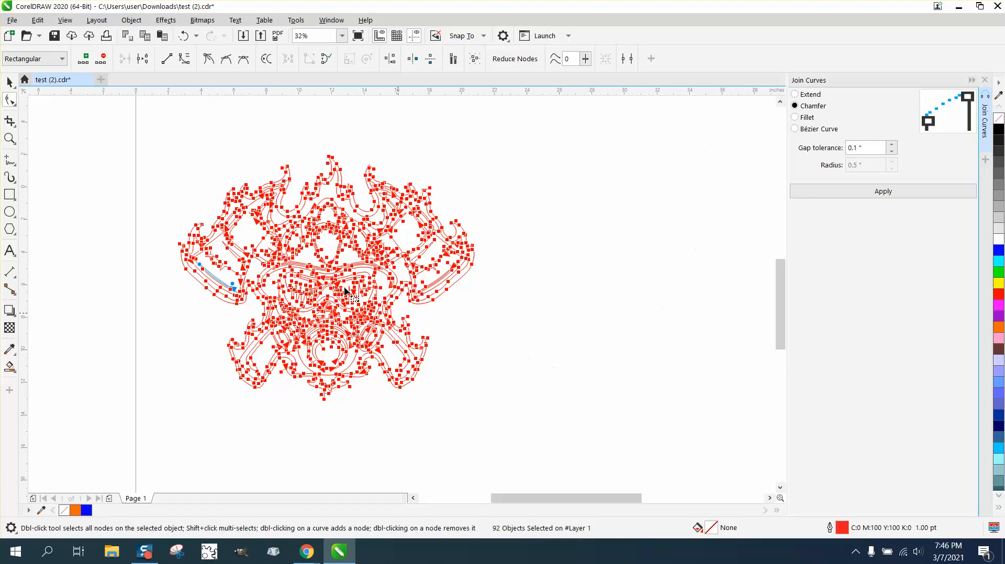
mouse_move(275, 97)
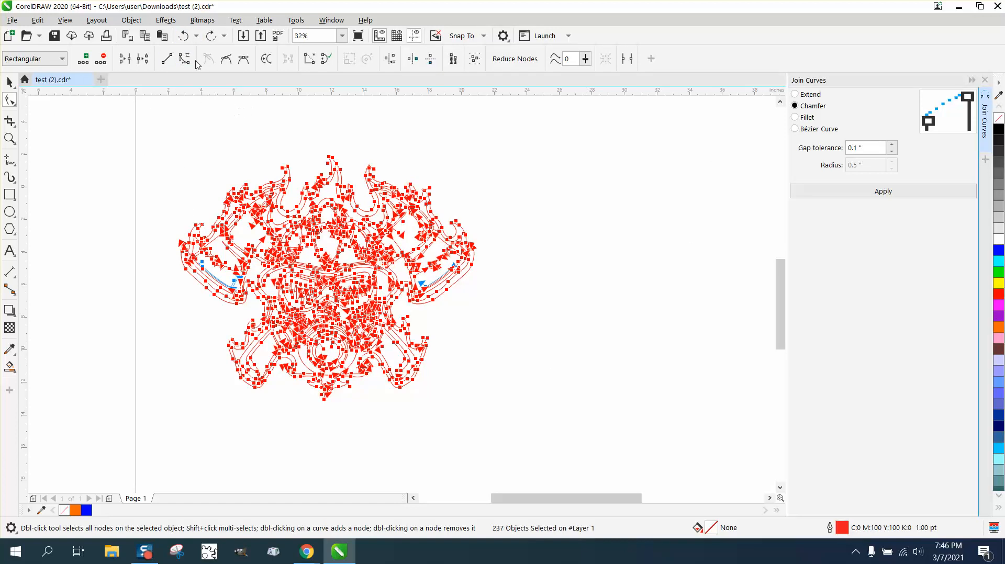
- Select the detached flame outline and rejoin it, reducing its nodes from 85 to 39
left_click(9, 81)
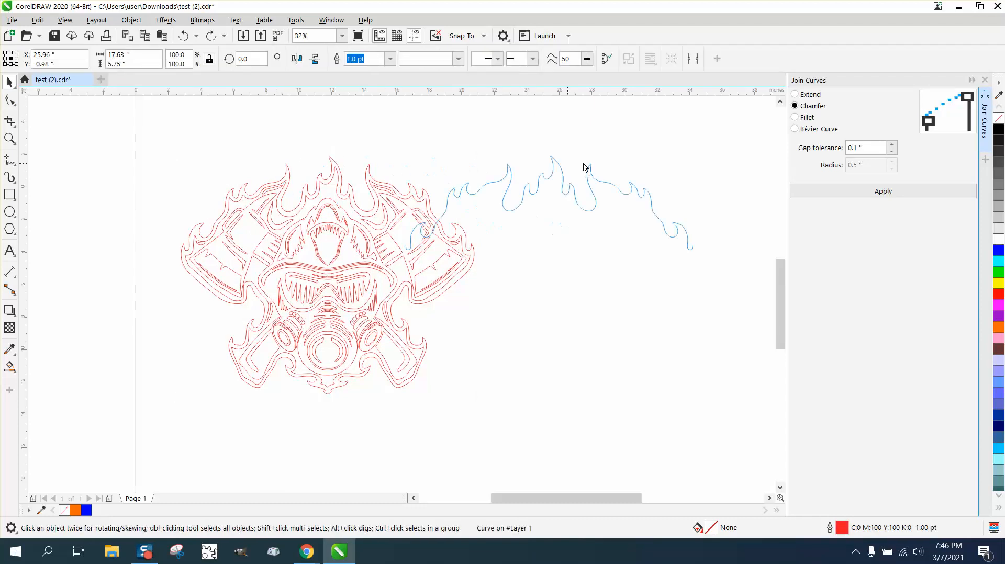
left_click(558, 180)
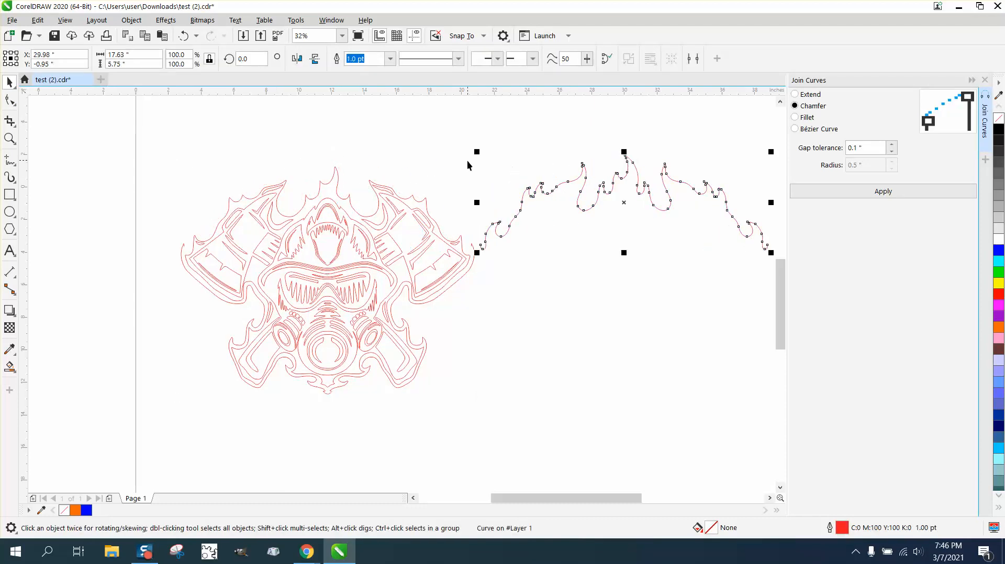
mouse_move(518, 515)
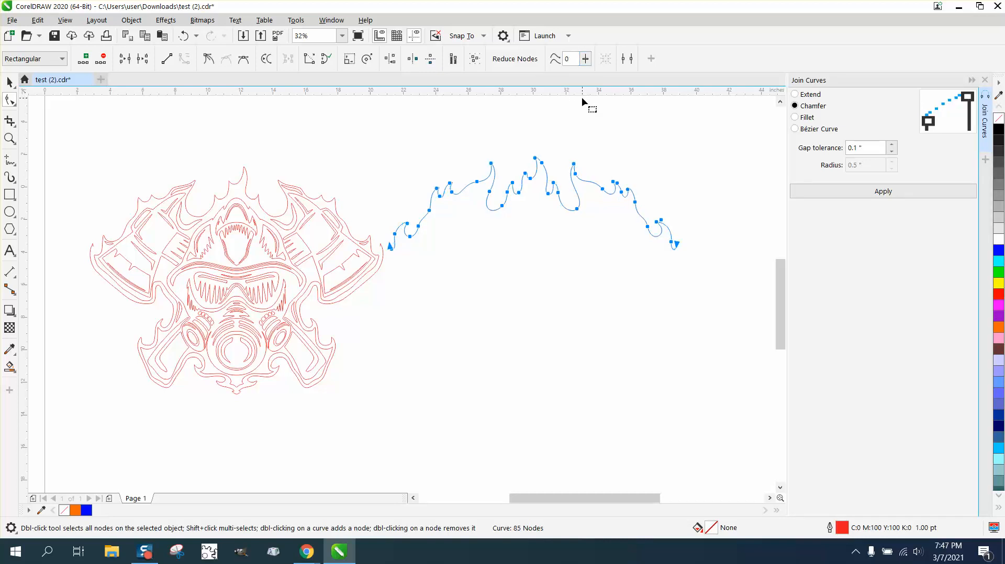
left_click(513, 58)
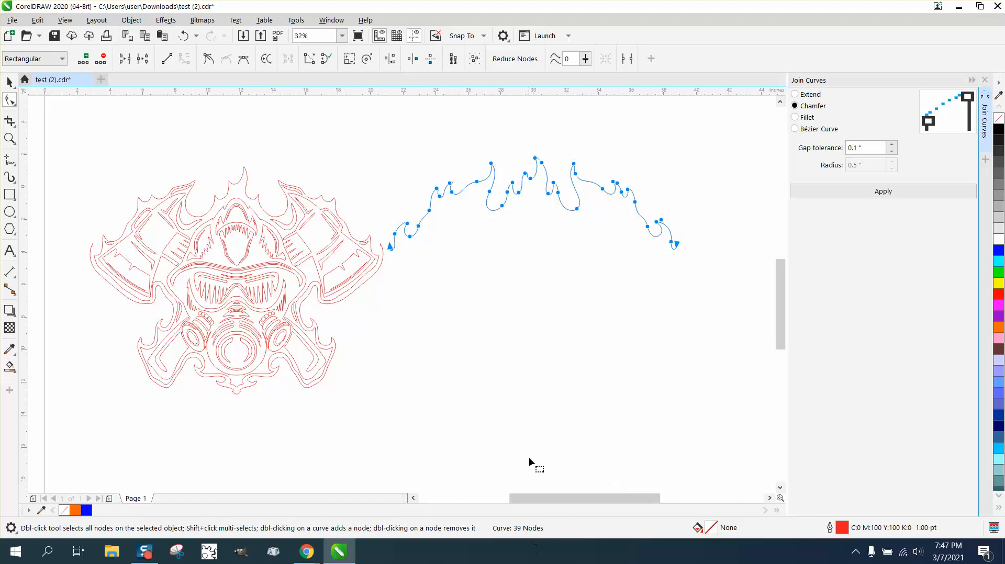
mouse_move(32, 138)
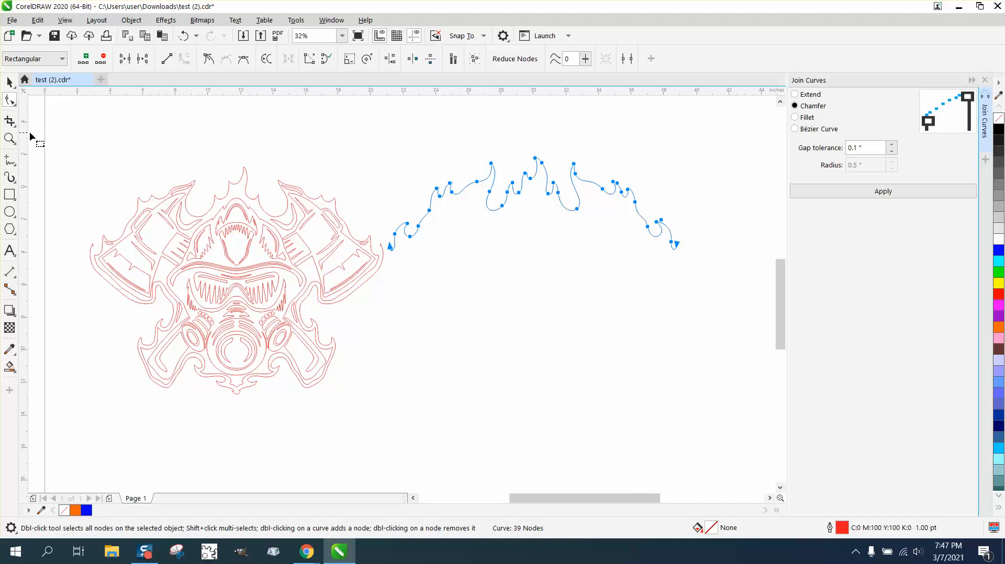
- Inspect the flame curve's nodes up close for remaining gaps and set it into rotation mode
left_click(468, 283)
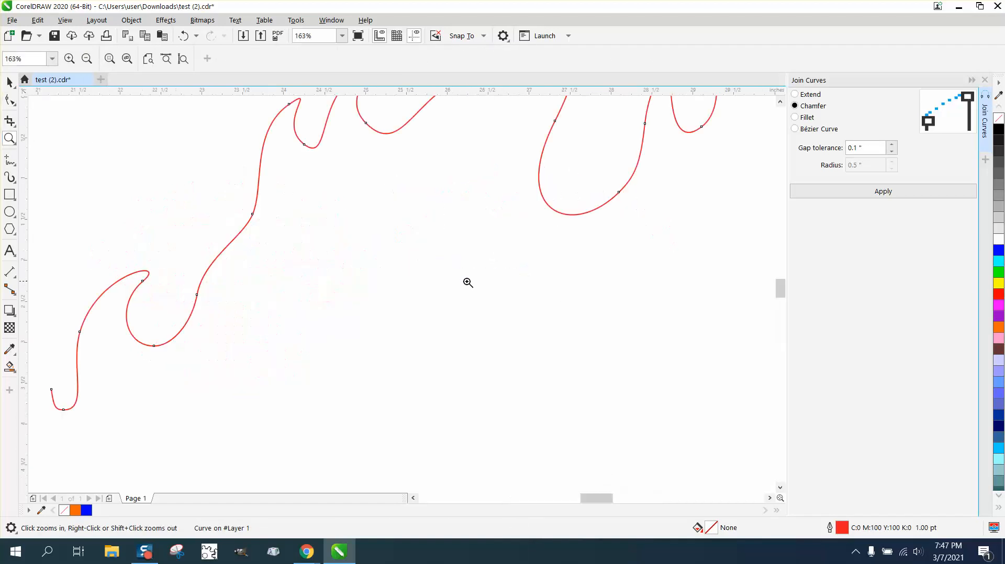
left_click(87, 59)
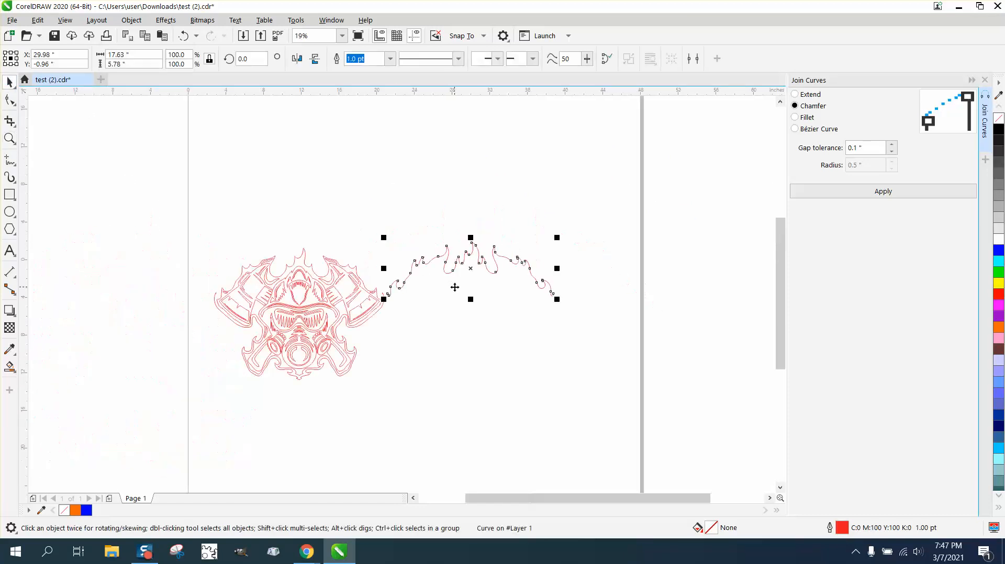
left_click(469, 268)
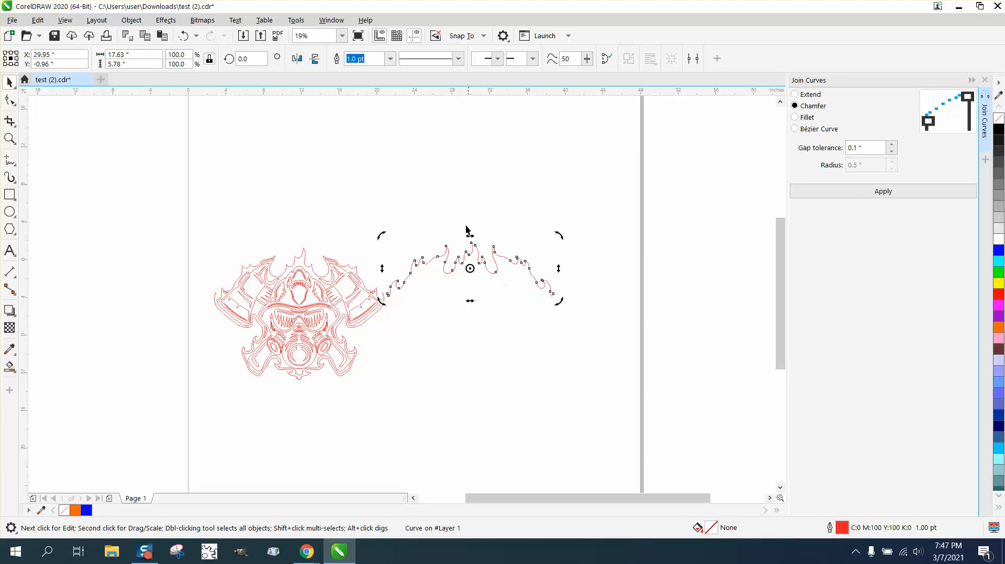
- Restore the flame outline onto the mask and reselect all 237 objects at a closer view
left_click(10, 81)
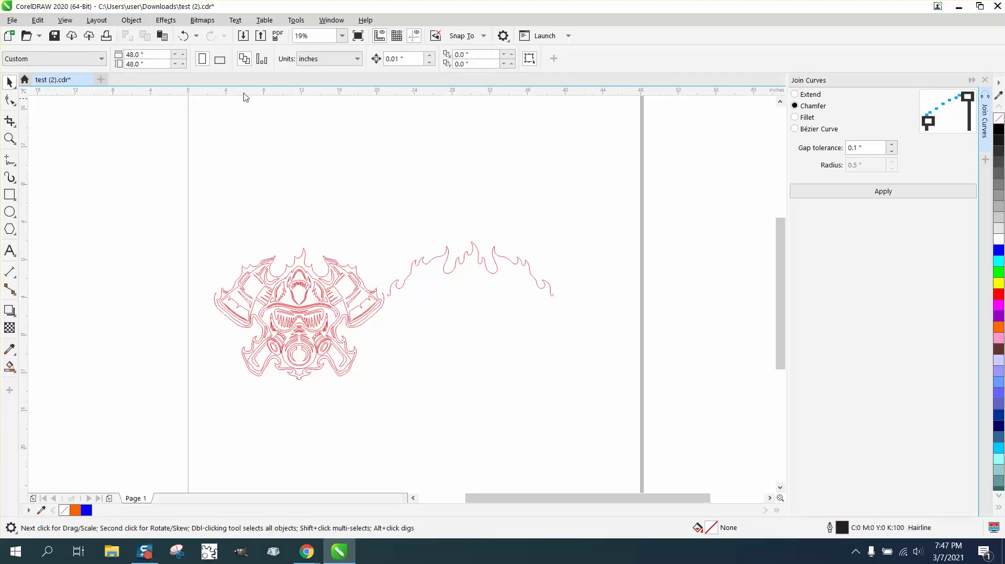
left_click(471, 269)
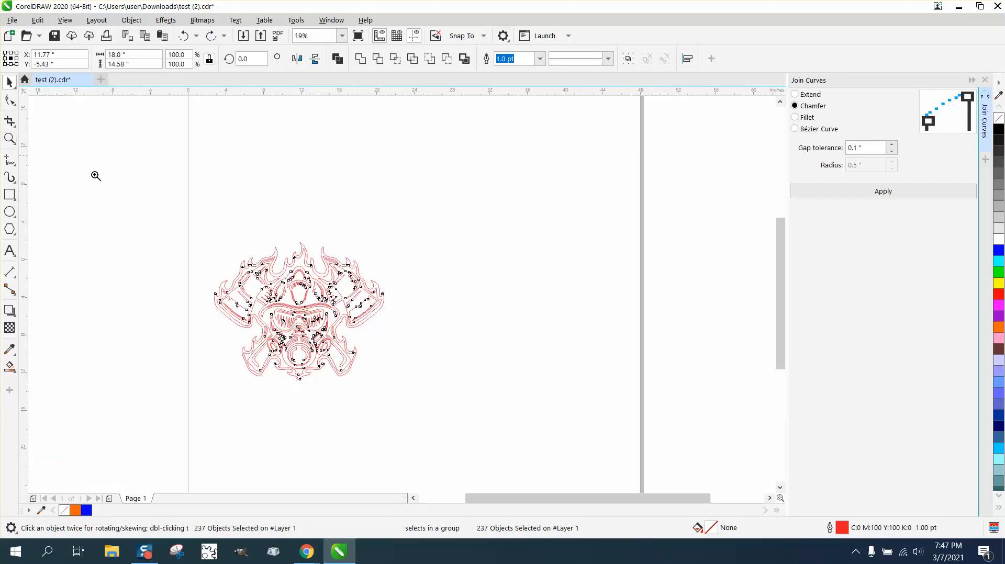
left_click(95, 176)
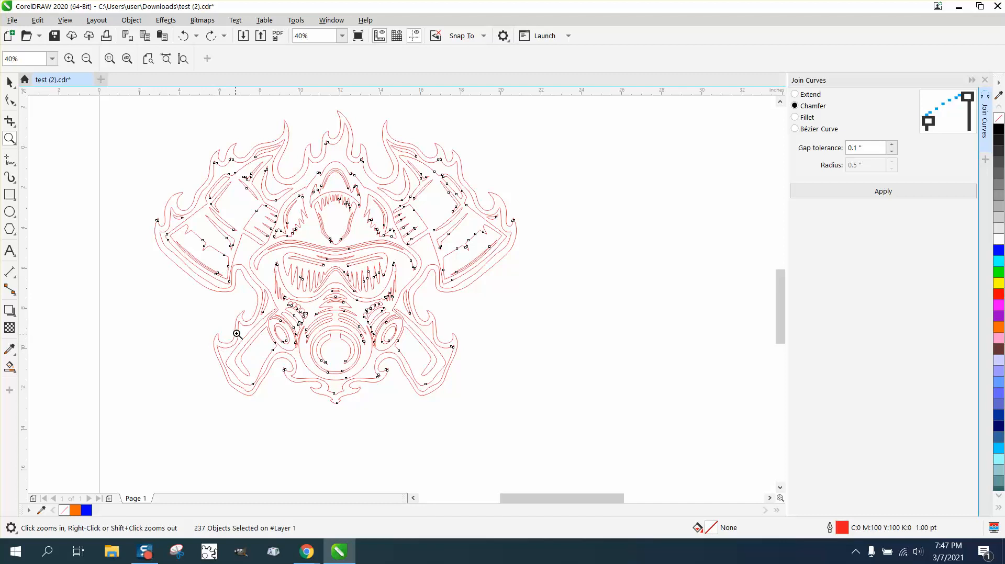
mouse_move(103, 279)
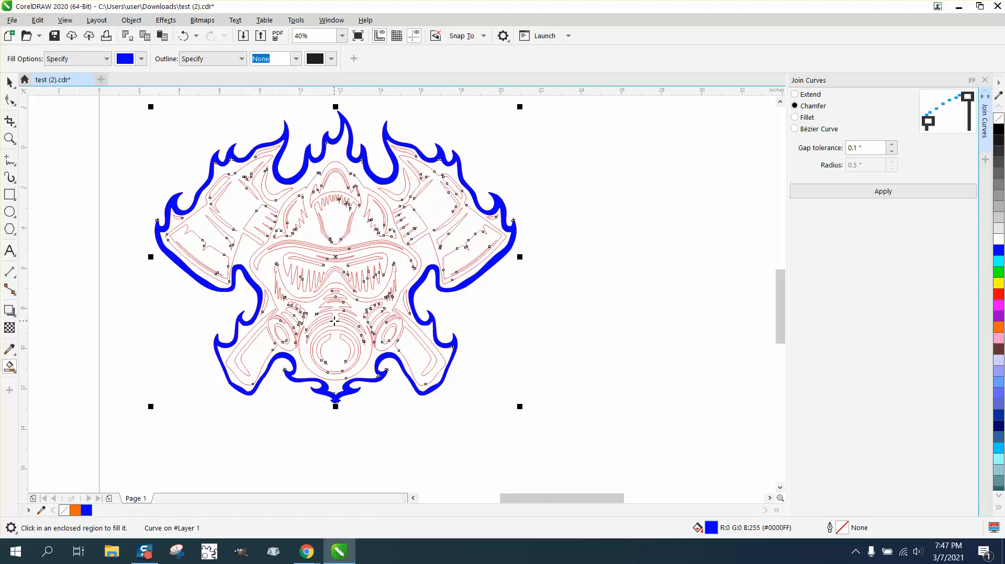
mouse_move(406, 234)
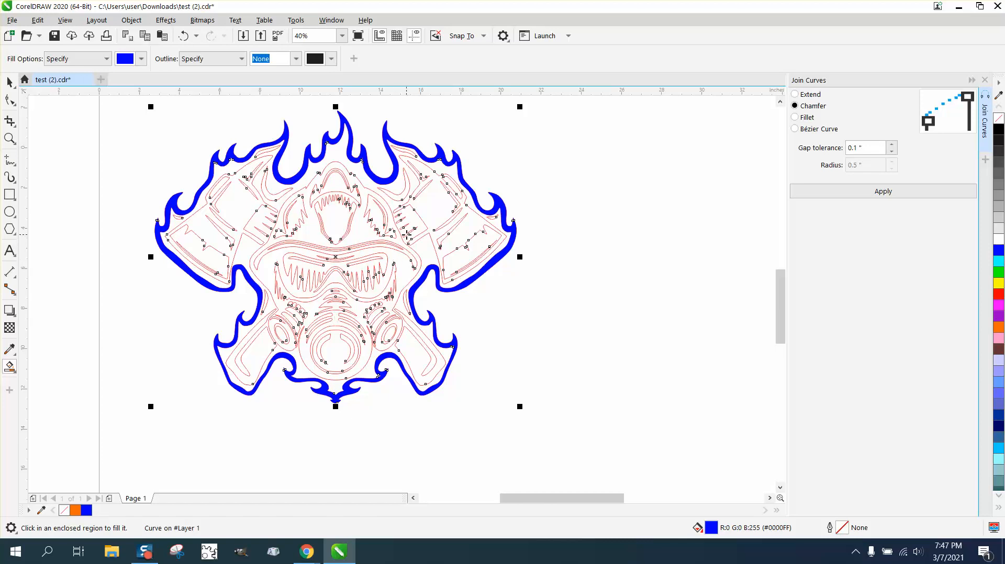
mouse_move(333, 233)
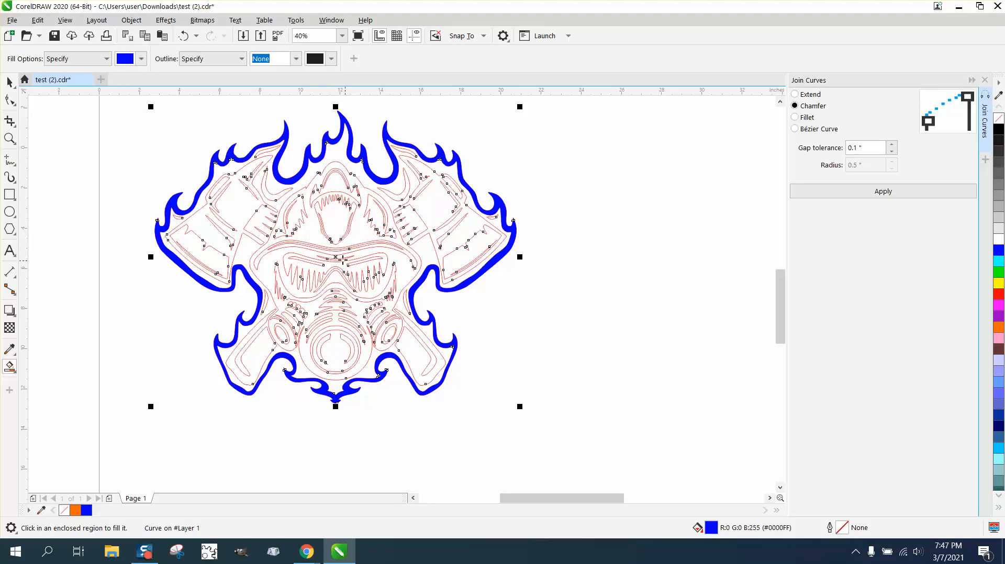
mouse_move(365, 187)
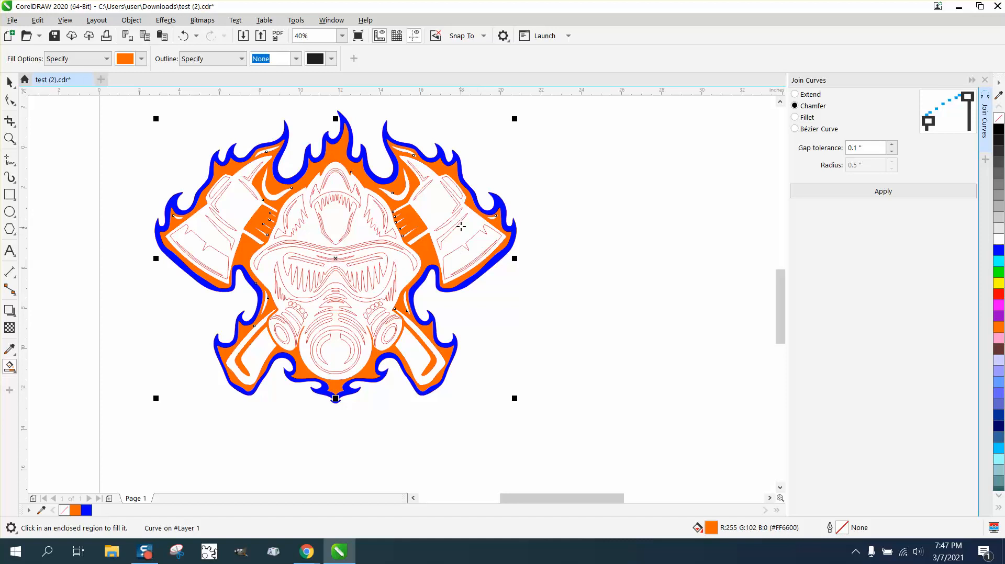
mouse_move(446, 217)
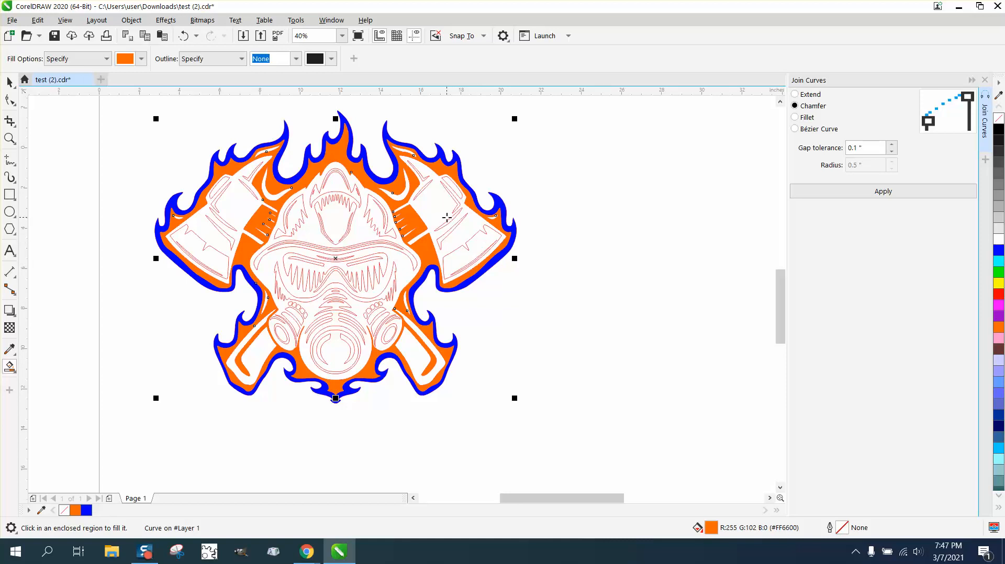
mouse_move(365, 366)
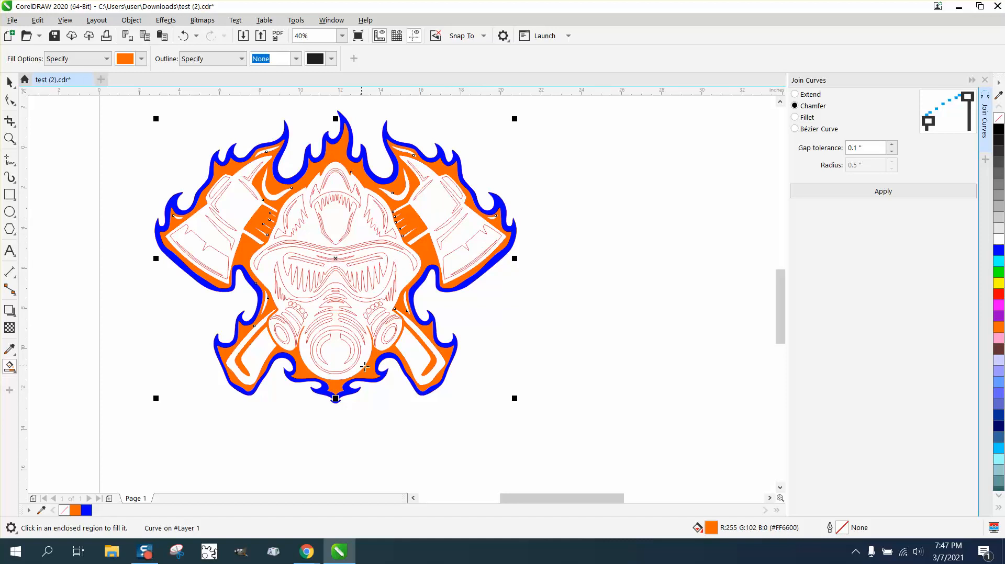
mouse_move(355, 257)
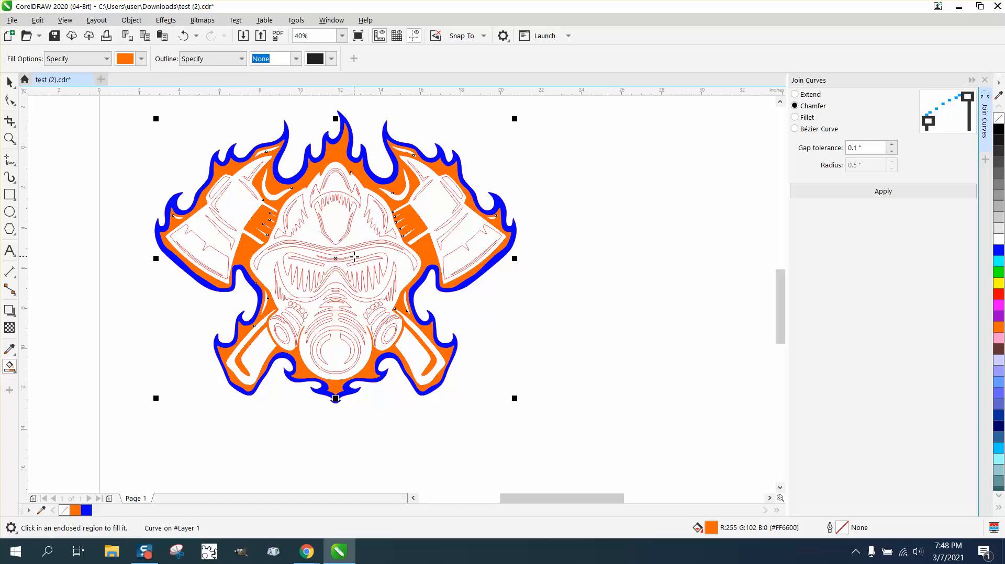
mouse_move(310, 280)
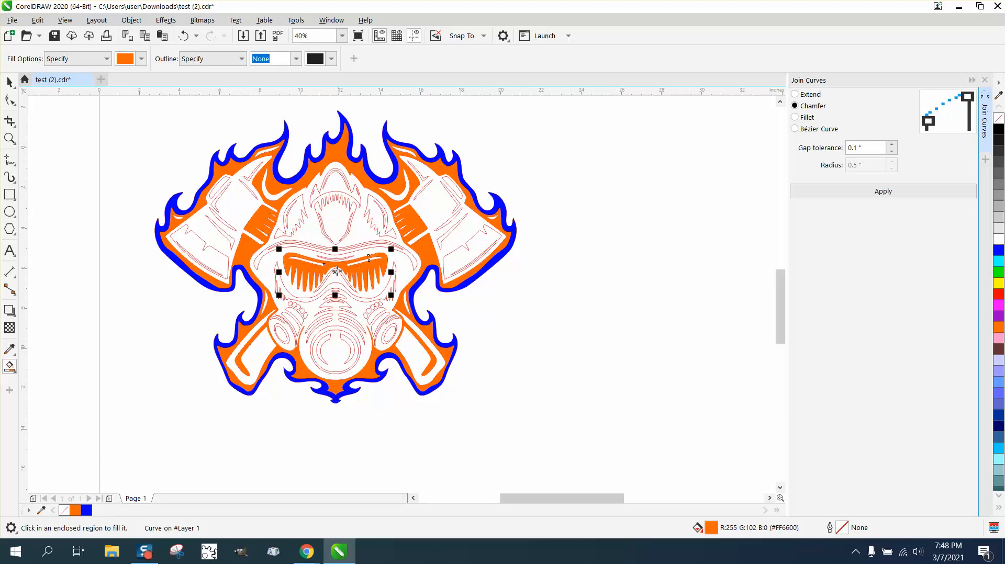
mouse_move(29, 147)
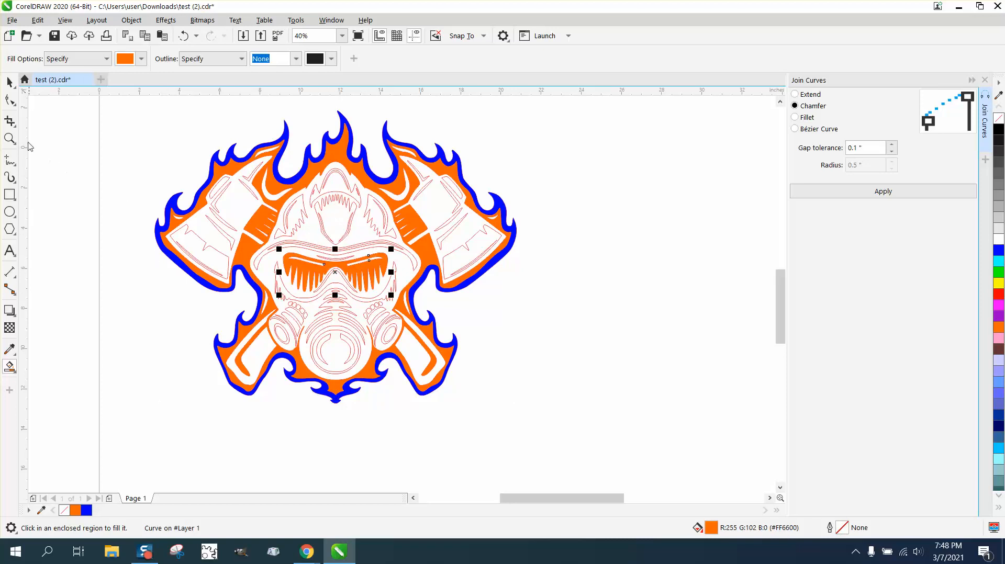
- Zoom to 946% on the left axe area and ready the Parallel Dimension tool on the thin strip
left_click(10, 138)
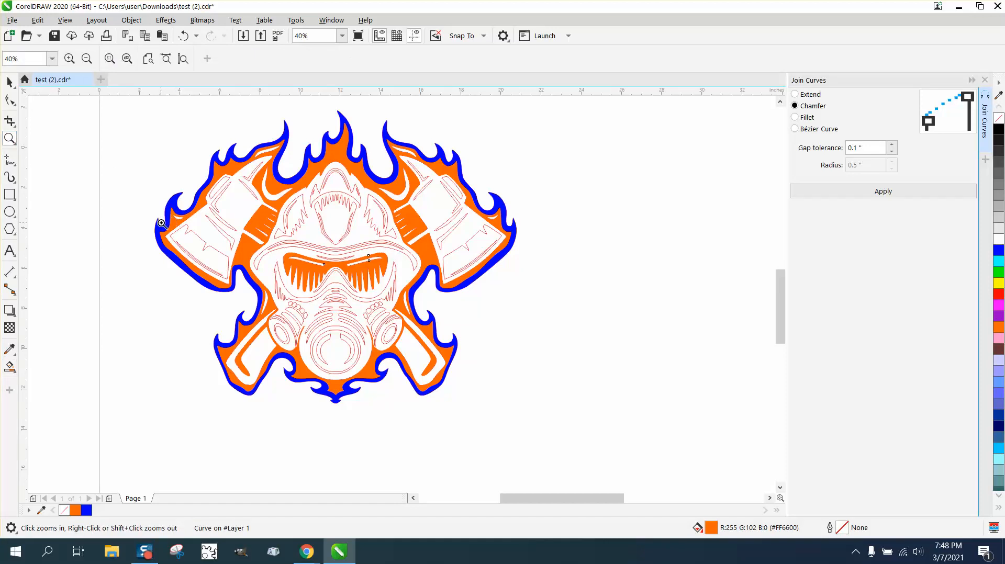
left_click(162, 223)
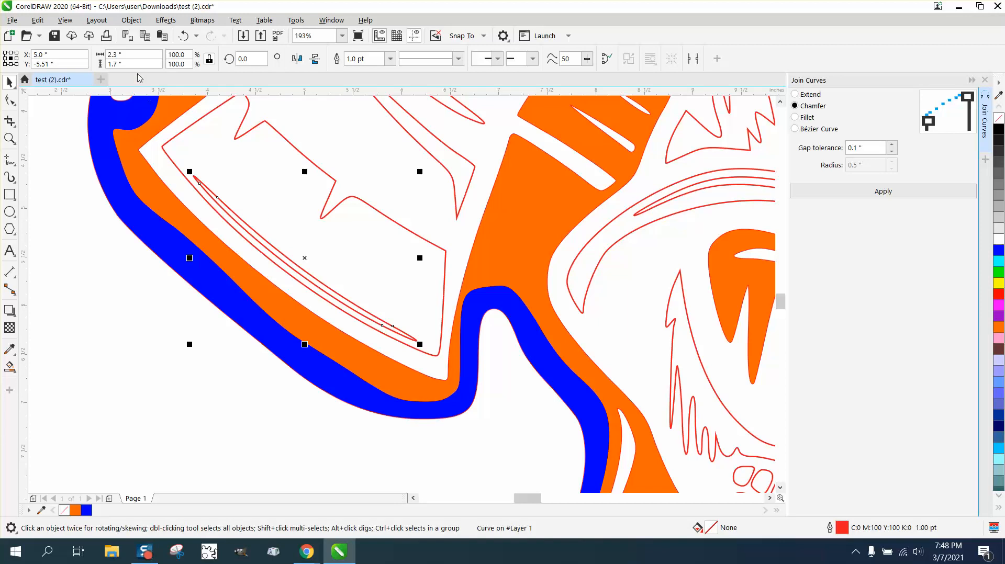
mouse_move(299, 270)
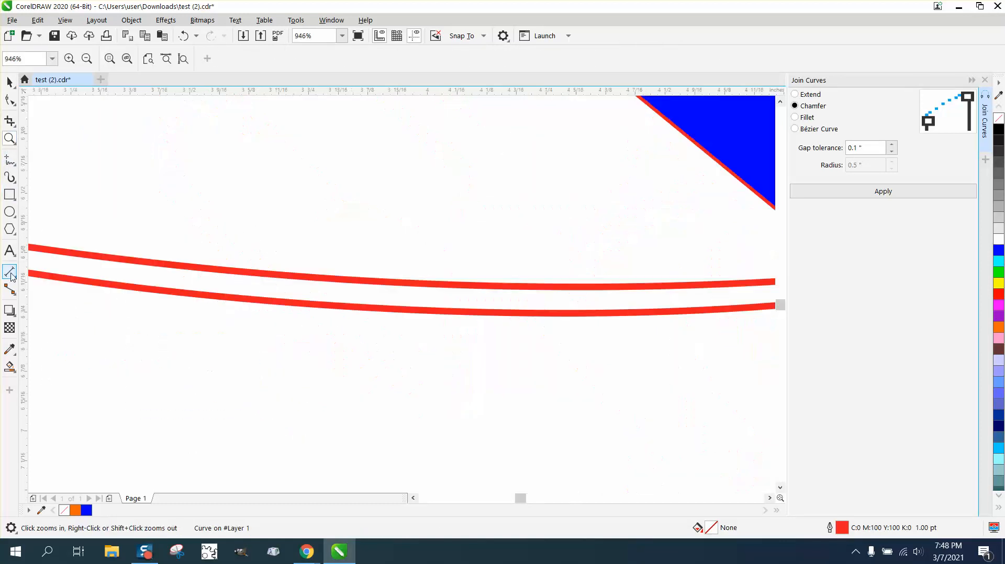
left_click(10, 273)
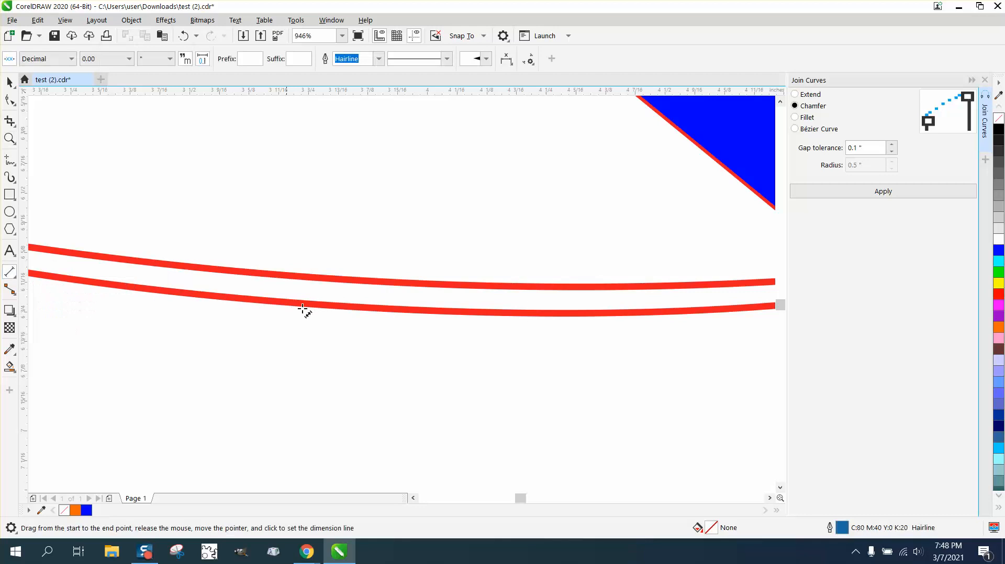
mouse_move(320, 286)
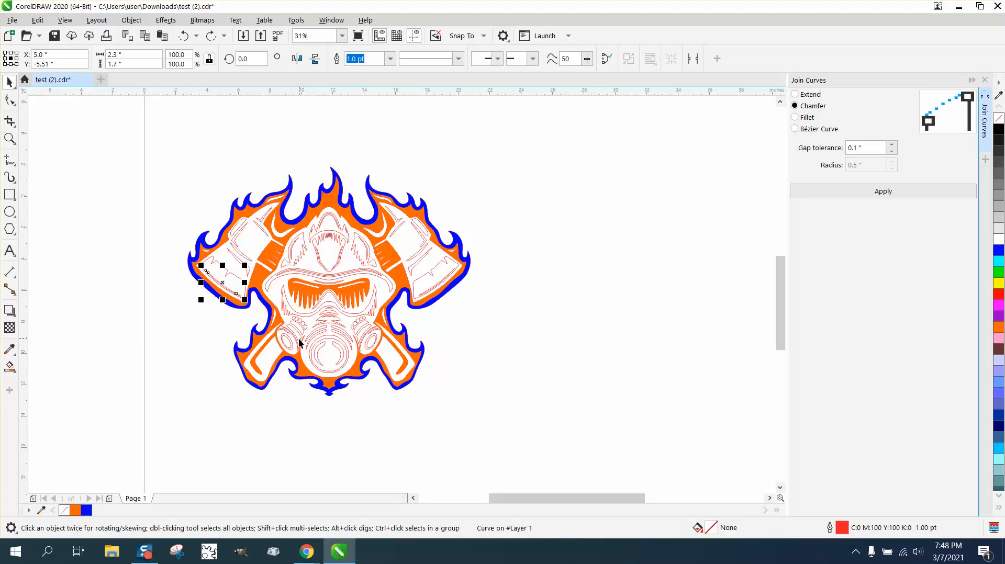
mouse_move(344, 330)
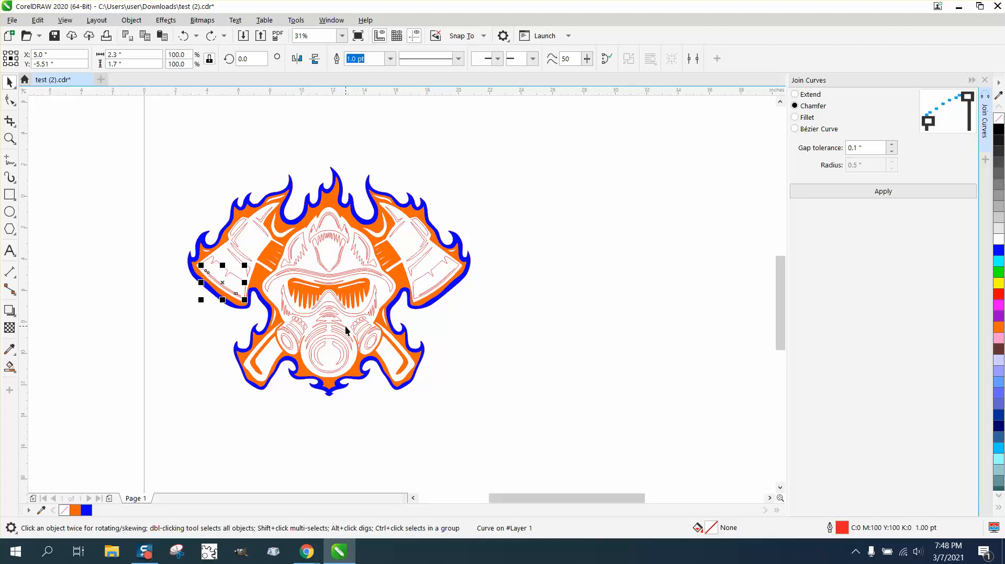
mouse_move(305, 294)
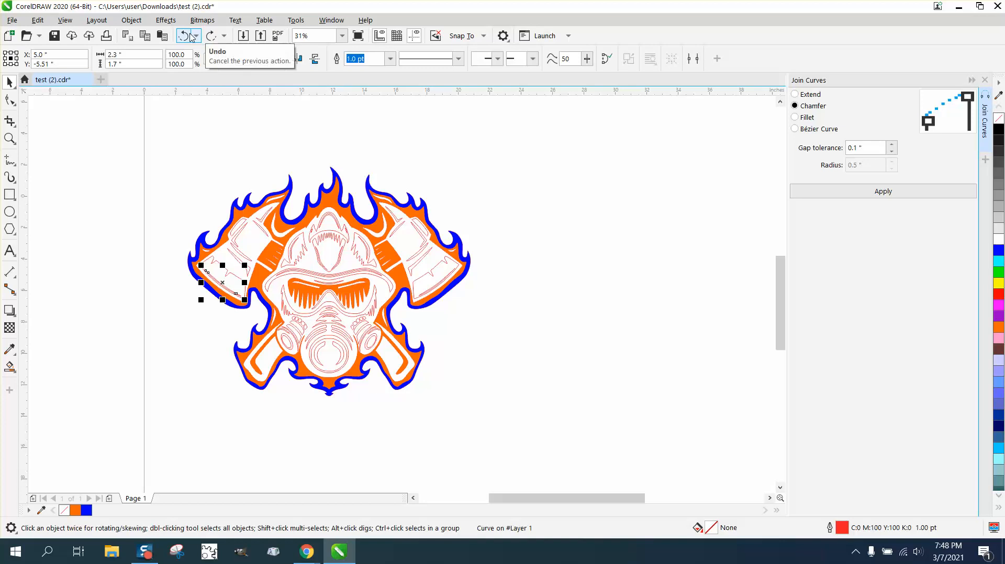
mouse_move(187, 53)
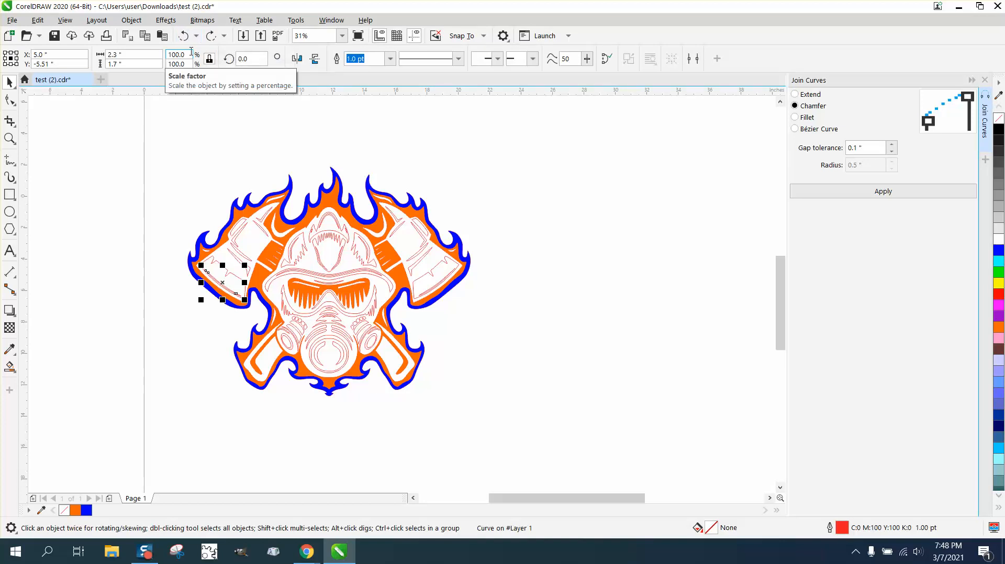